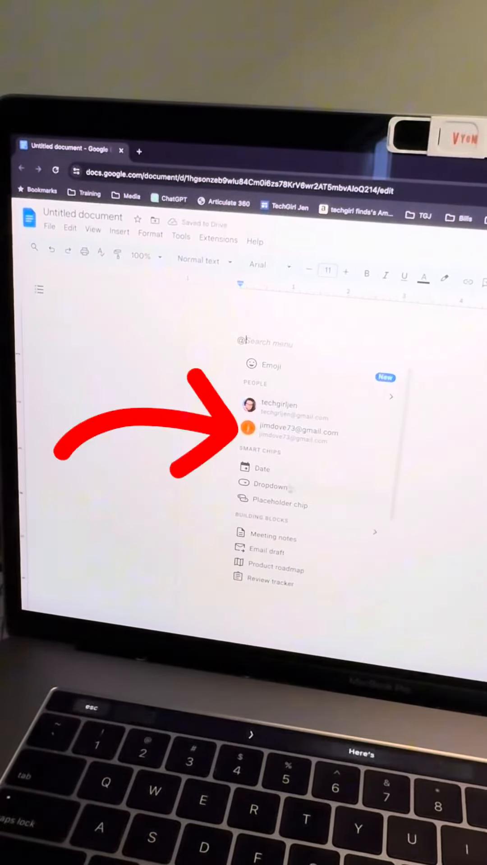
# Insert a Jan 25, 2024 date chip, the Content file chip, and Exclusive LIVE Techie VIPs meeting notes.
pyautogui.click(261, 467)
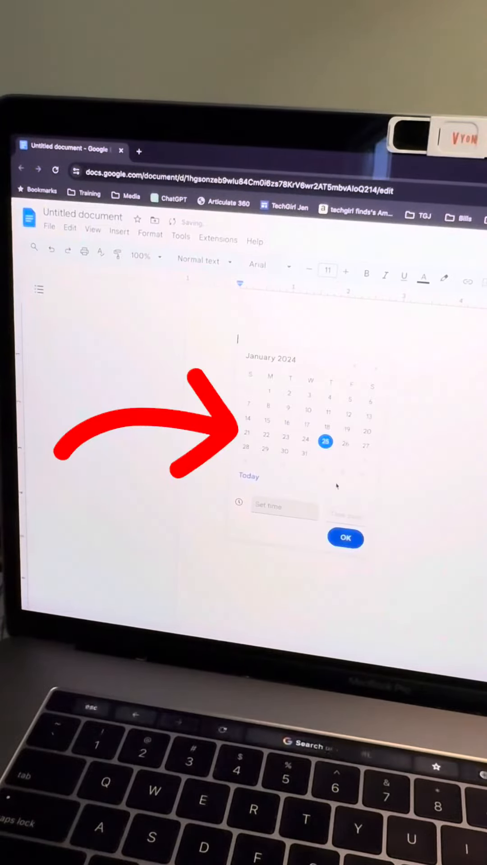
pyautogui.click(345, 538)
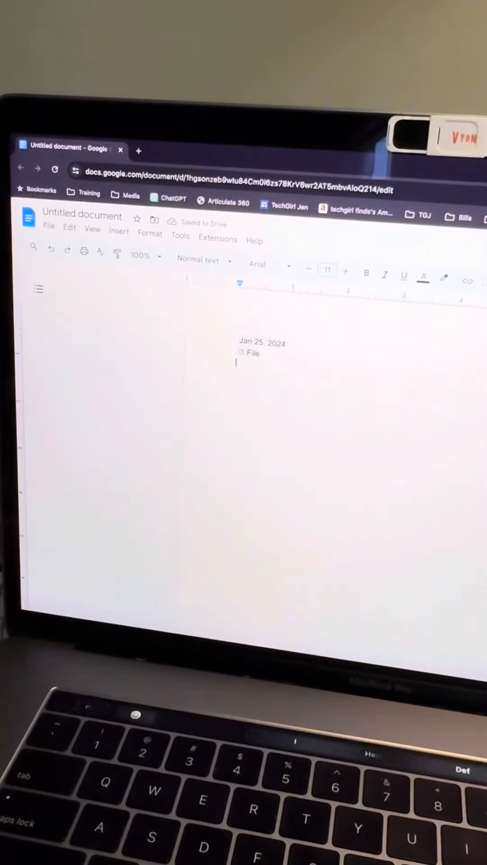
pyautogui.write('Content 2023-12-28_2024-01-04 techgirljen')
pyautogui.write('@')
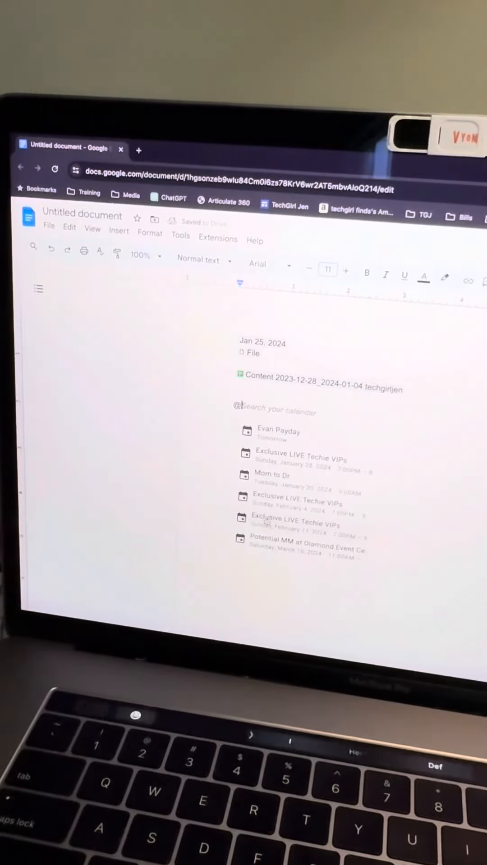
pyautogui.click(301, 456)
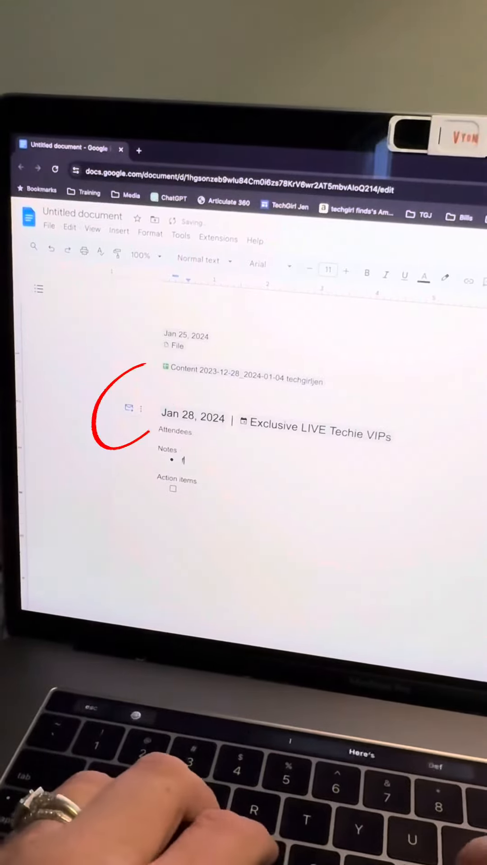
pyautogui.write('fdskfjksdifsdkfl')
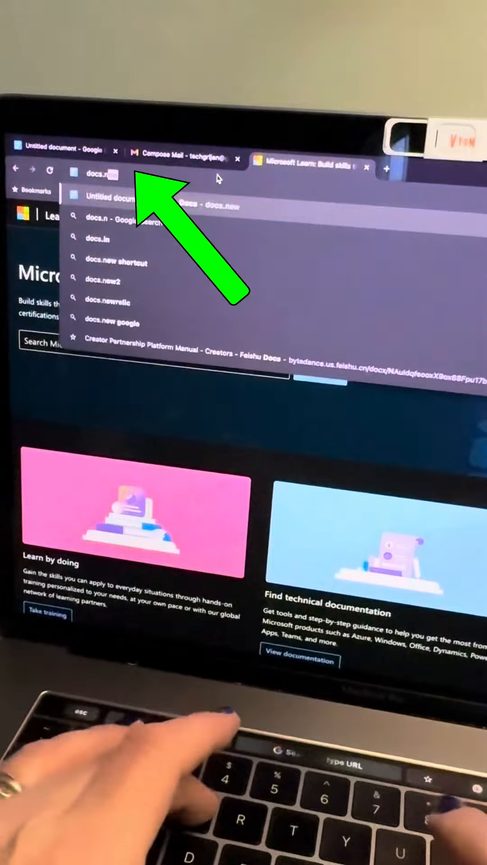
# Open new blank files via docs.new, sheets.new and slides.new, then type forms.new.
pyautogui.write('ew')
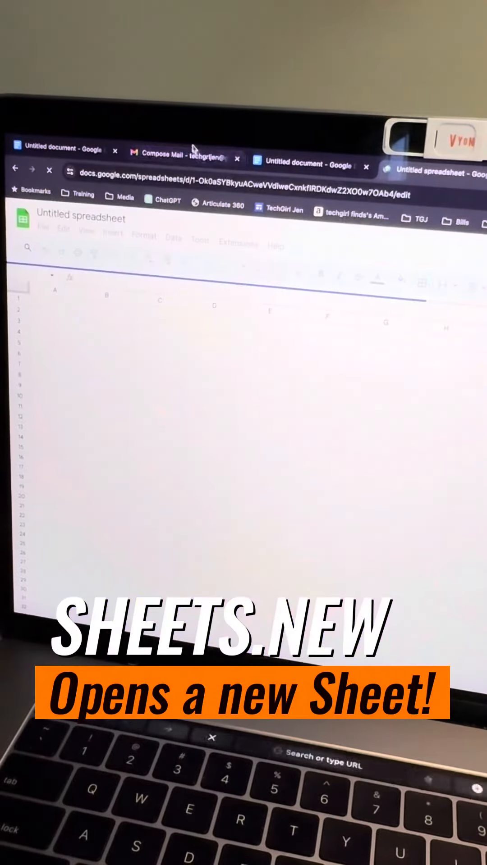
pyautogui.write('slides.new')
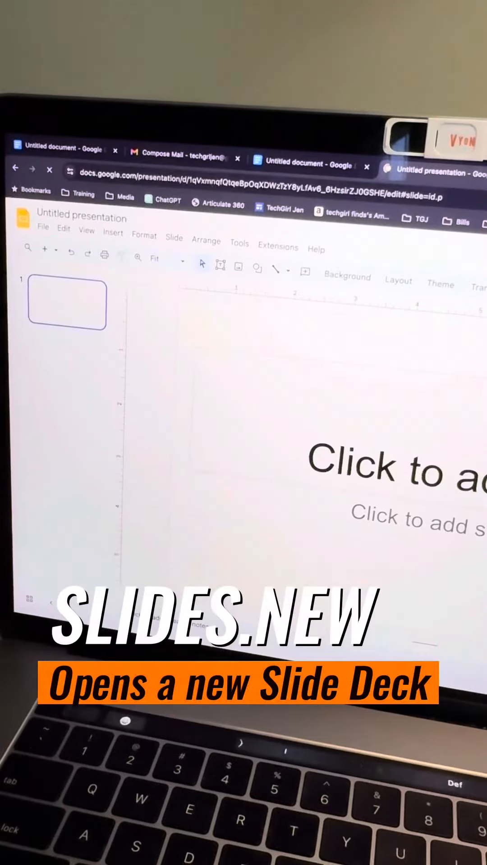
pyautogui.write('forms.new')
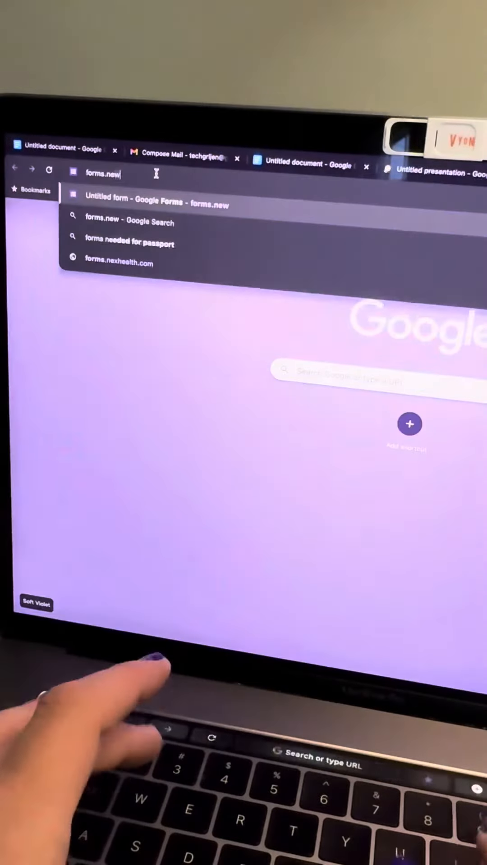